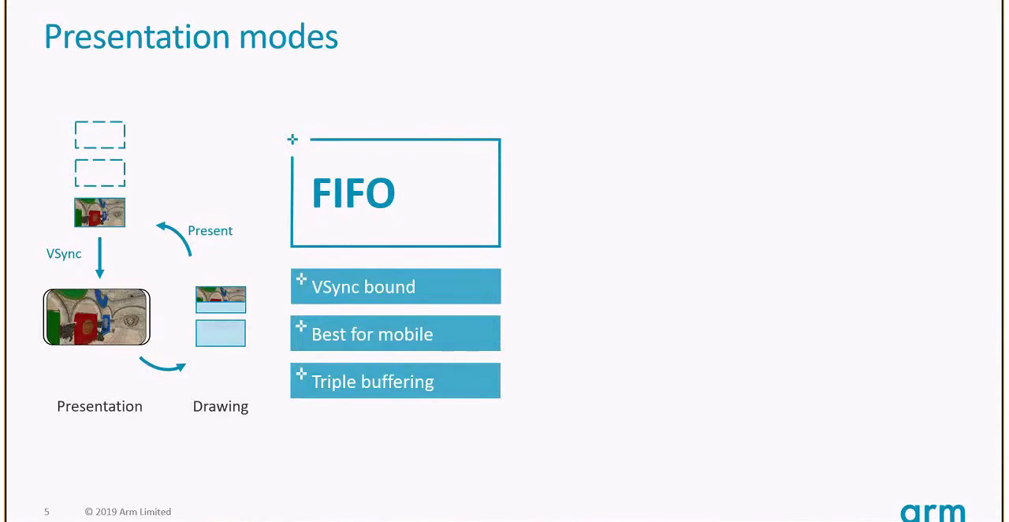
# Toggle the N-Buffering demo between double (56.4 ms) and triple (17.6 ms) buffering.
pyautogui.press('Right')
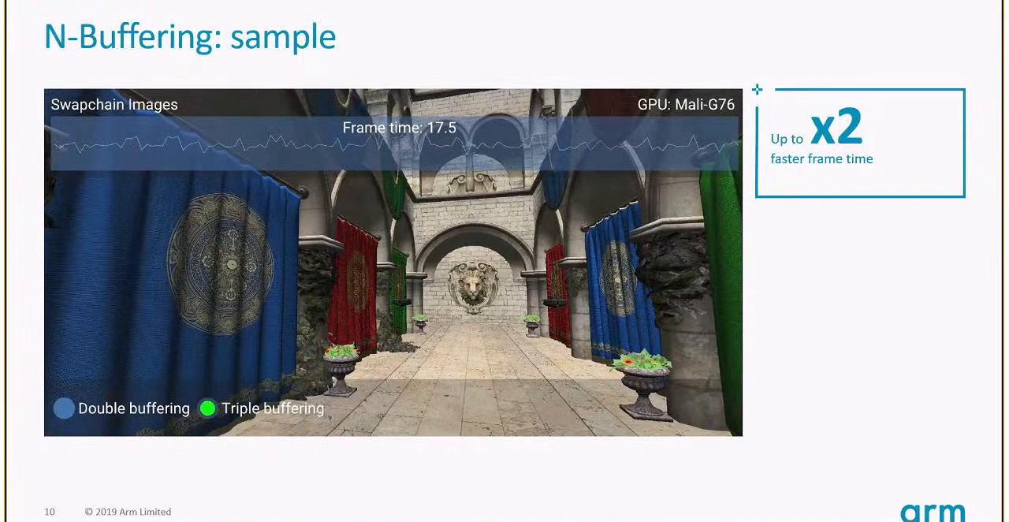
pyautogui.click(63, 408)
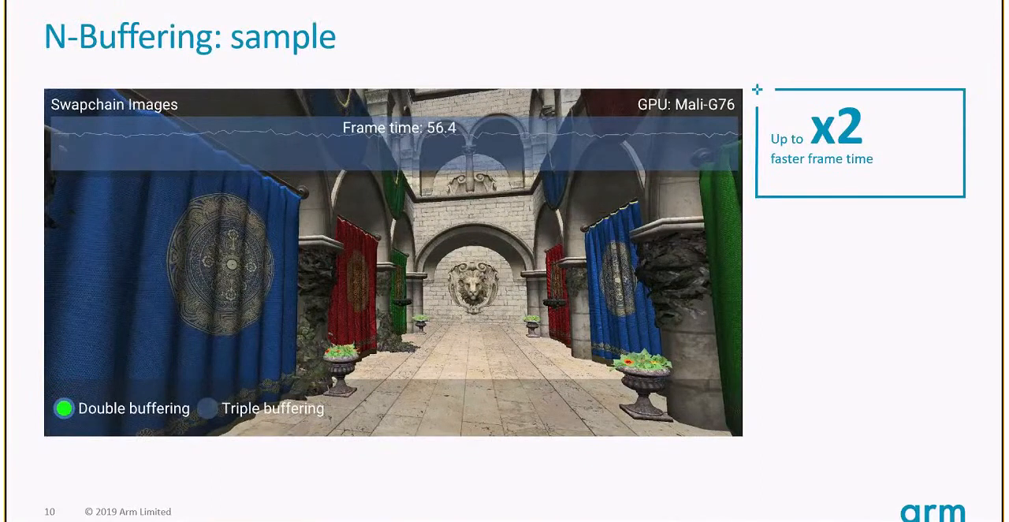
pyautogui.click(206, 408)
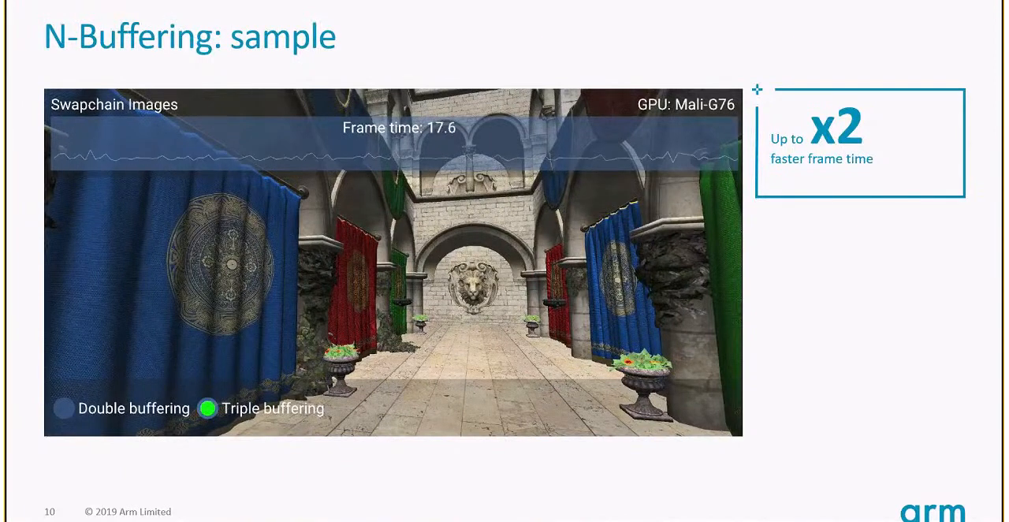
# Advance to slide 12, 'Rotation in mobile devices', with portrait and landscape views.
pyautogui.press('Right')
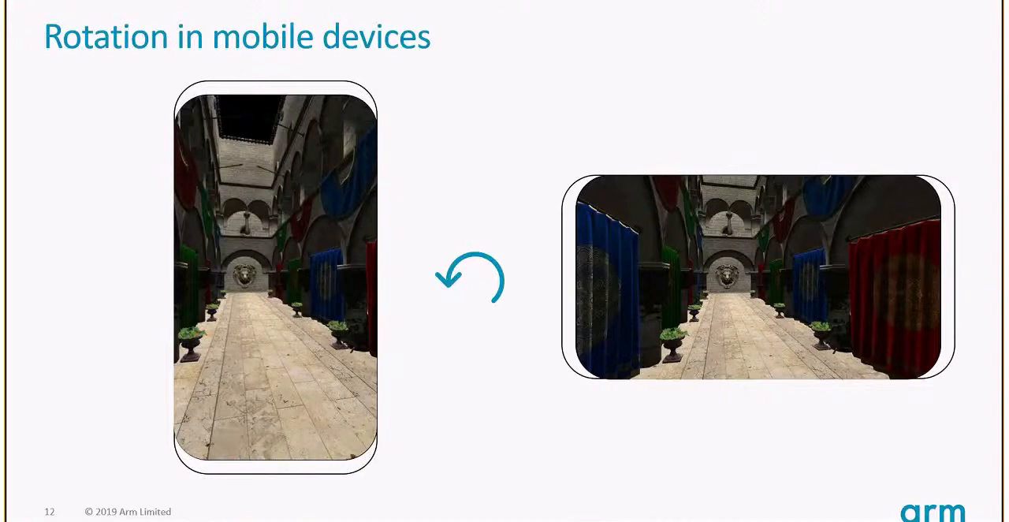
# Advance through slide 13 'Pre-rotation: theory' to slide 14 on orientation change requirements.
pyautogui.press('right')
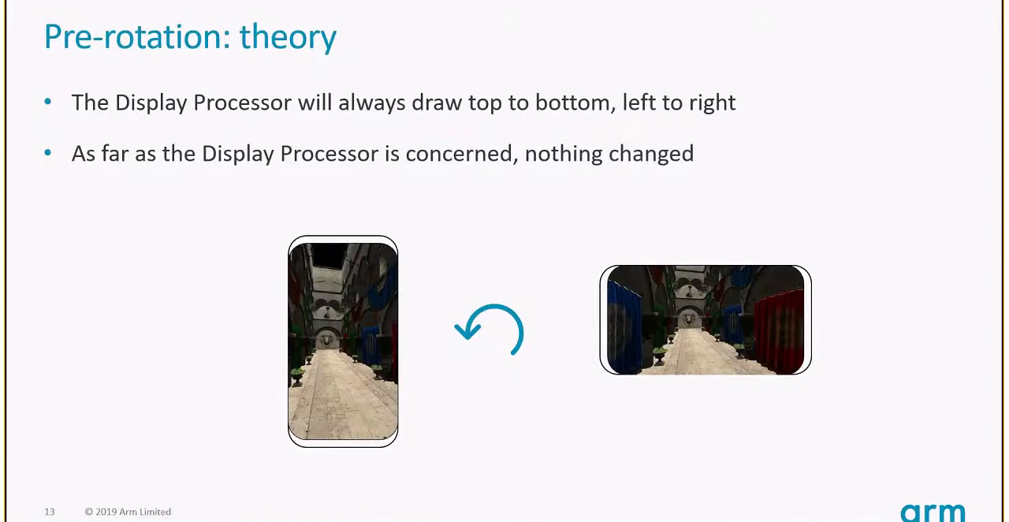
pyautogui.press('Right')
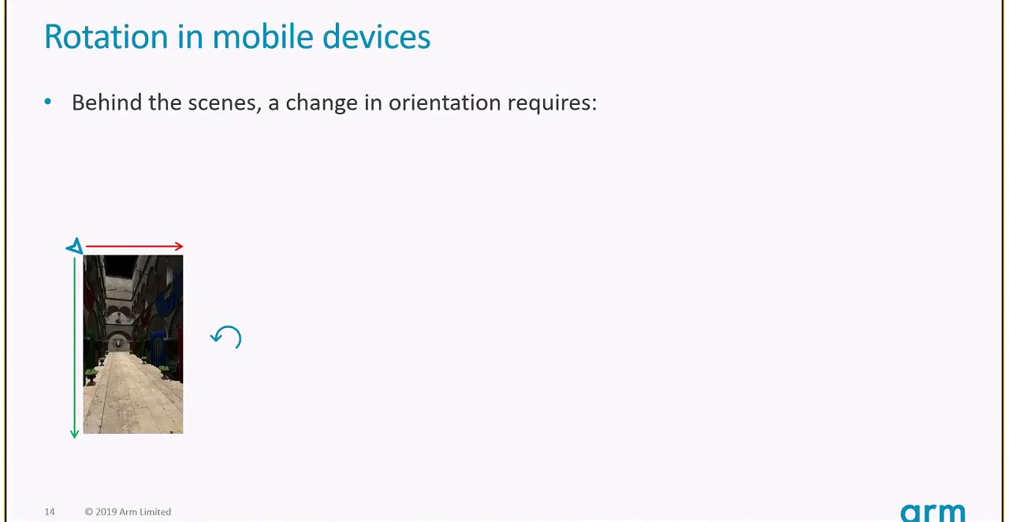
# Advance to slide 15 showing the corridor scene across a rotated phone, and onward.
pyautogui.press('Right')
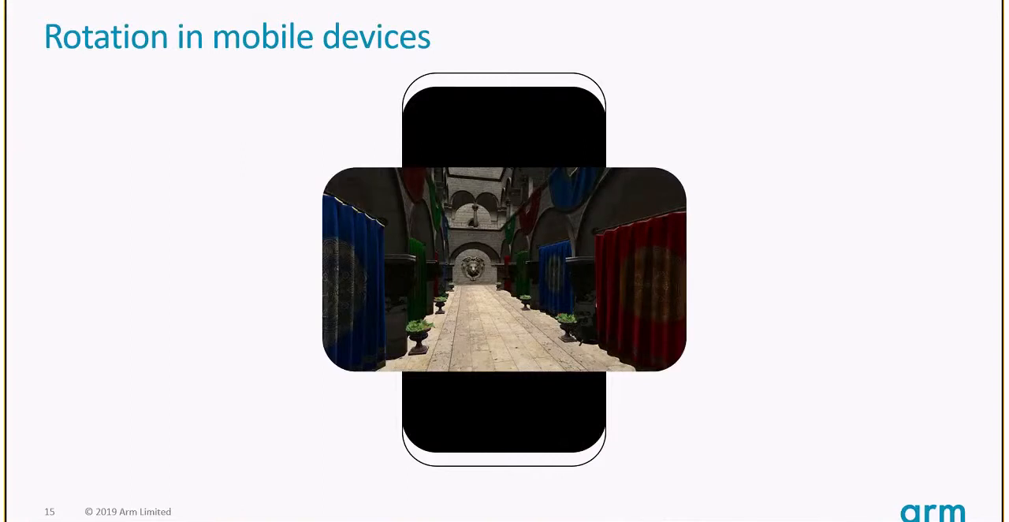
pyautogui.press('right')
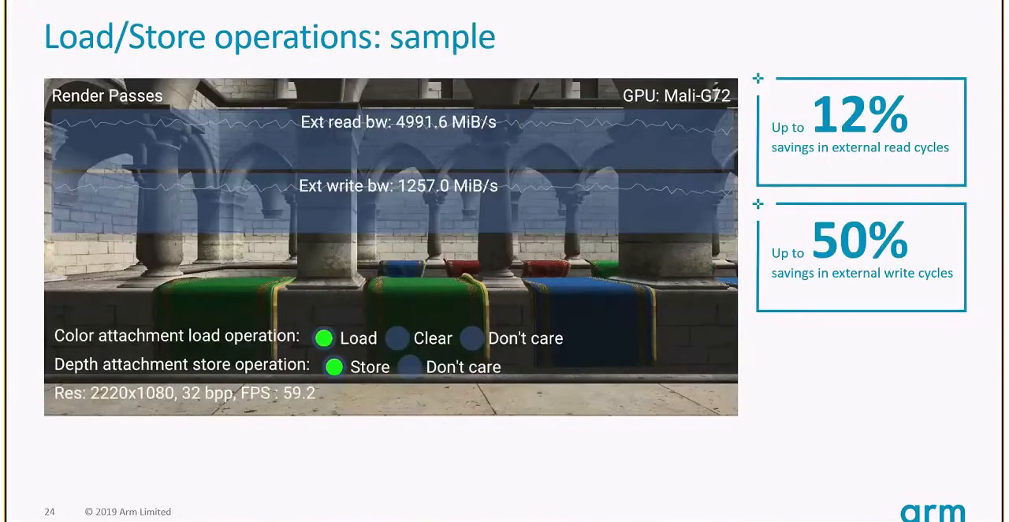
# Toggle the render passes demo's load and store options to compare read/write bandwidth.
pyautogui.click(397, 337)
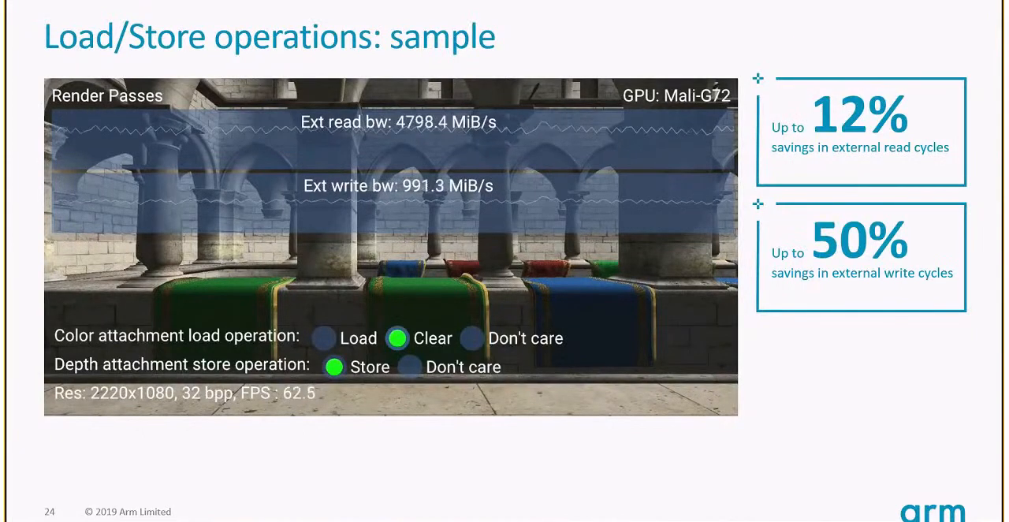
pyautogui.click(323, 338)
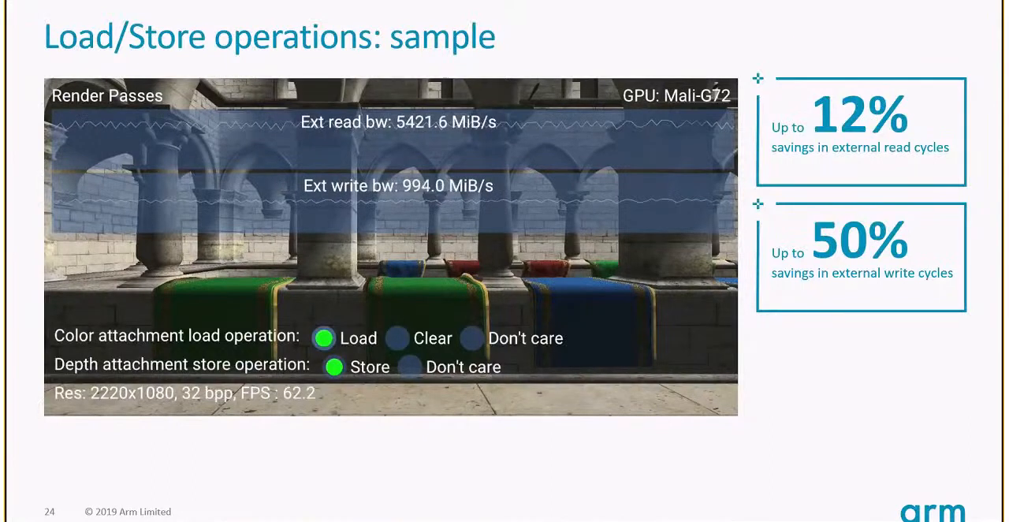
pyautogui.click(409, 367)
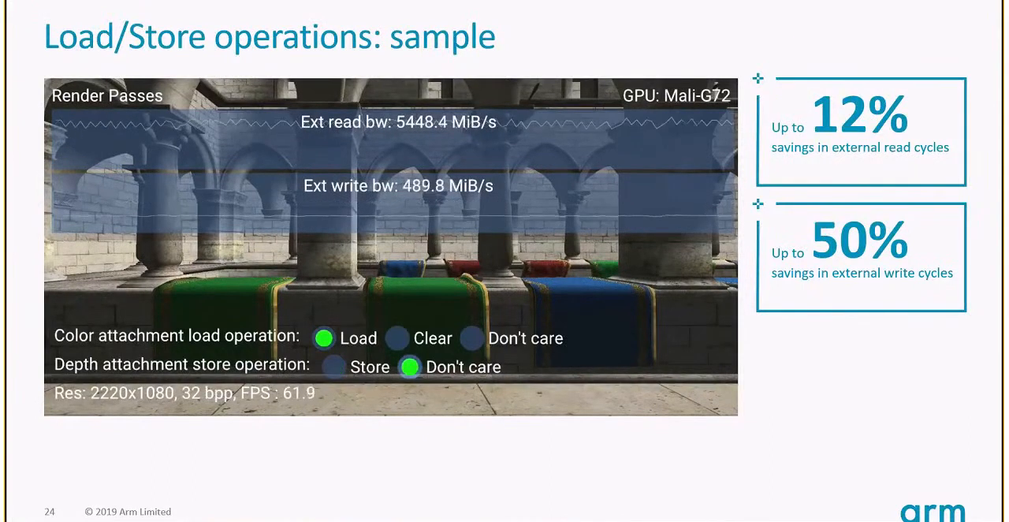
pyautogui.click(332, 367)
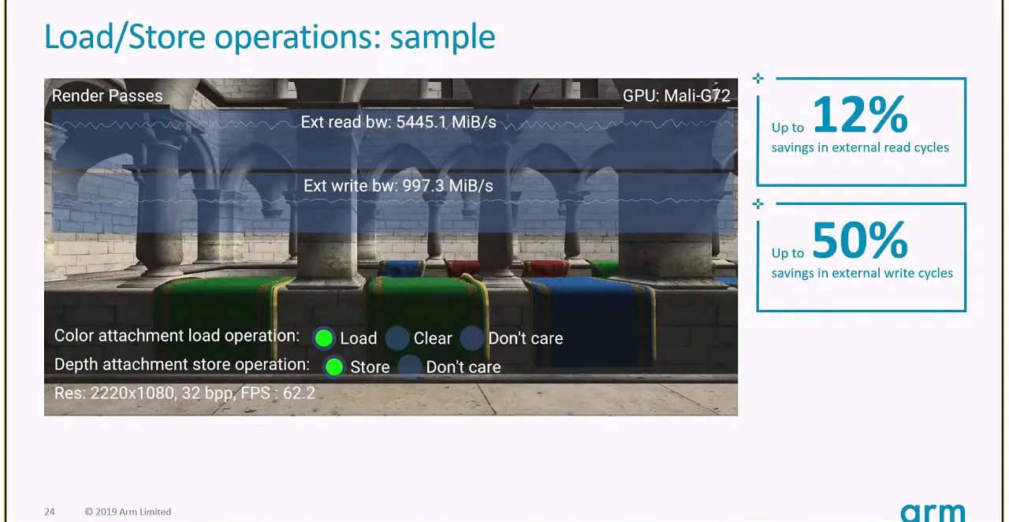
pyautogui.click(410, 366)
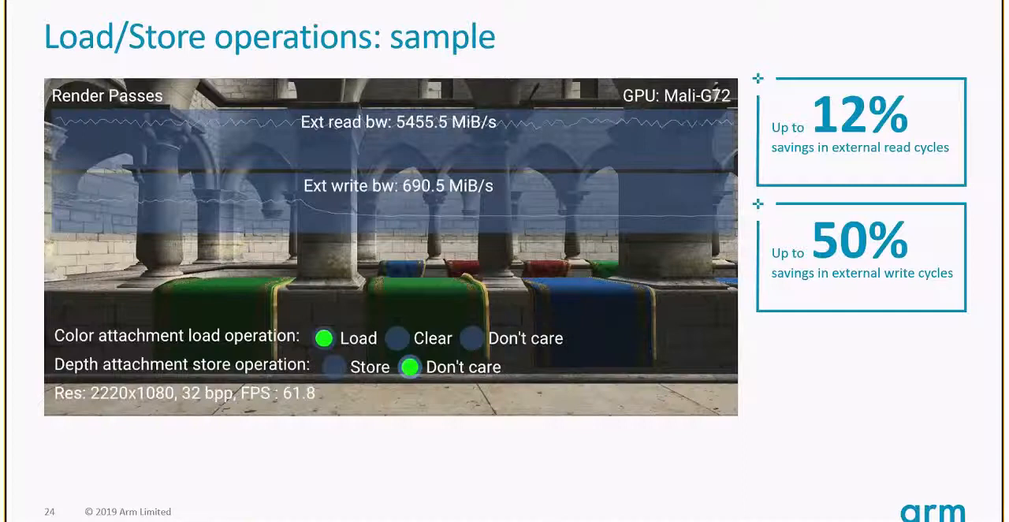
pyautogui.click(333, 366)
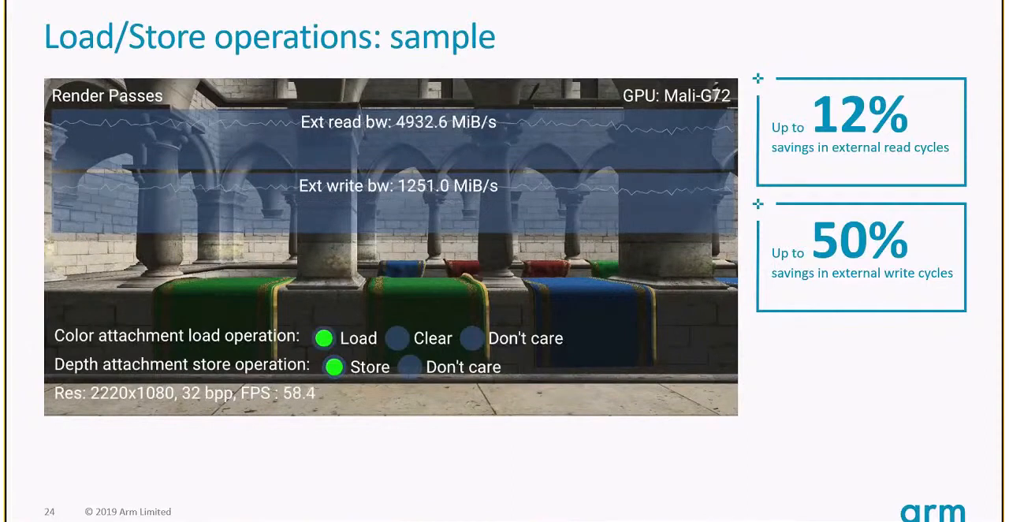
# Cycle the options again, ending on Clear with Store at about 4808 MiB/s read, 992 MiB/s write.
pyautogui.click(397, 338)
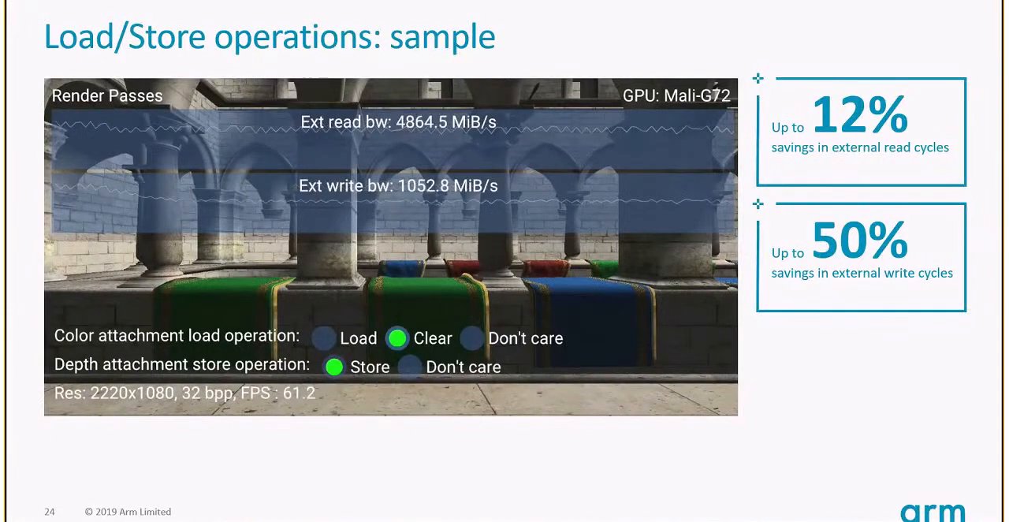
pyautogui.click(324, 337)
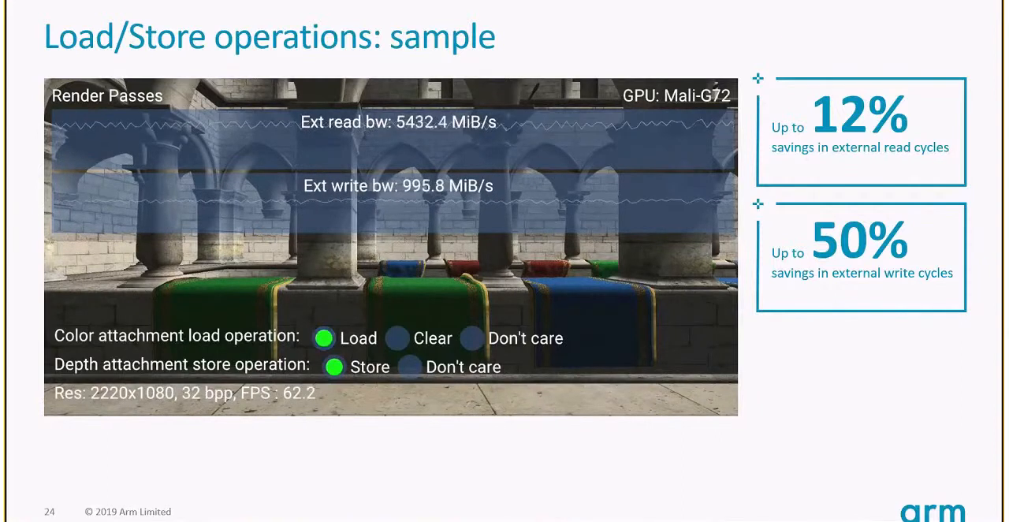
pyautogui.click(409, 367)
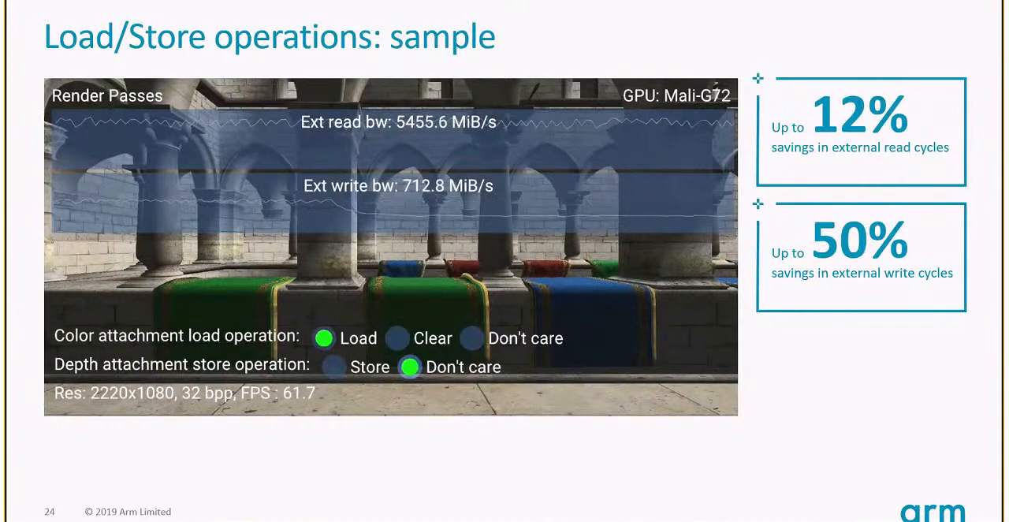
pyautogui.click(332, 367)
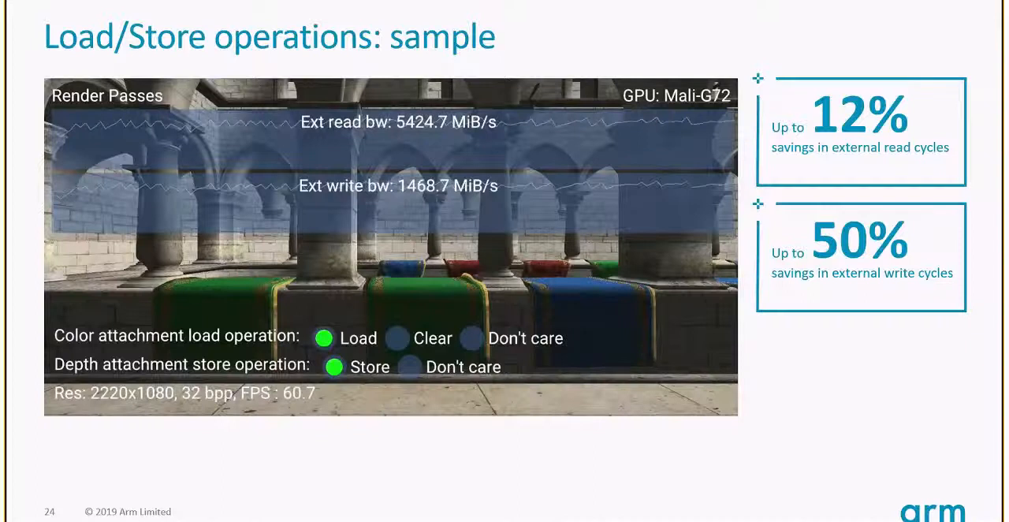
pyautogui.click(397, 338)
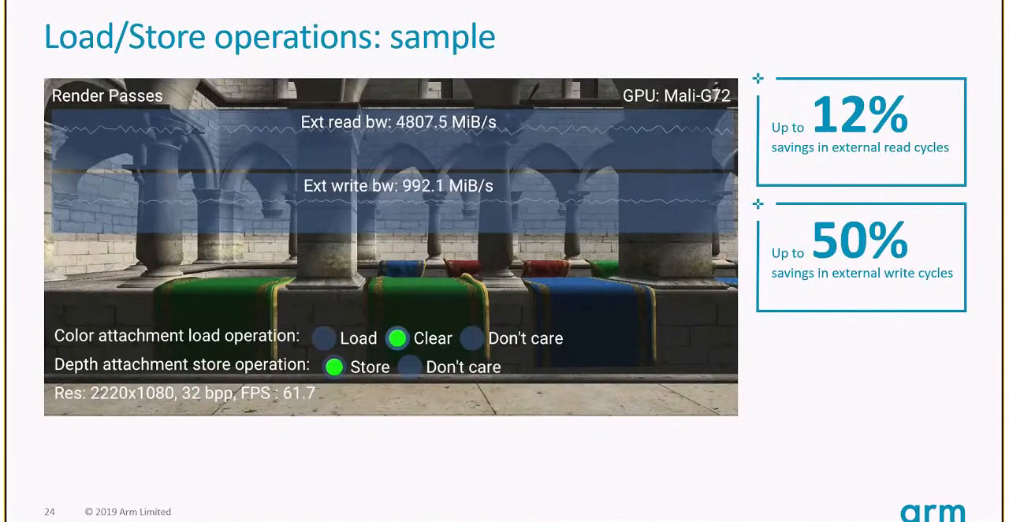
# Advance to slide 26, Arm Framebuffer Compression, with 1014 MiB/s write and 33% savings.
pyautogui.press('right')
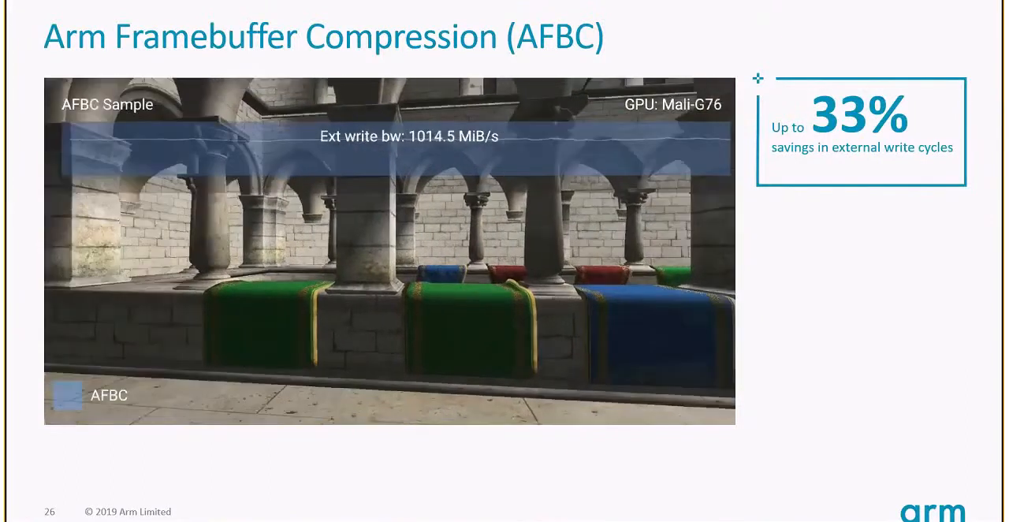
pyautogui.click(67, 395)
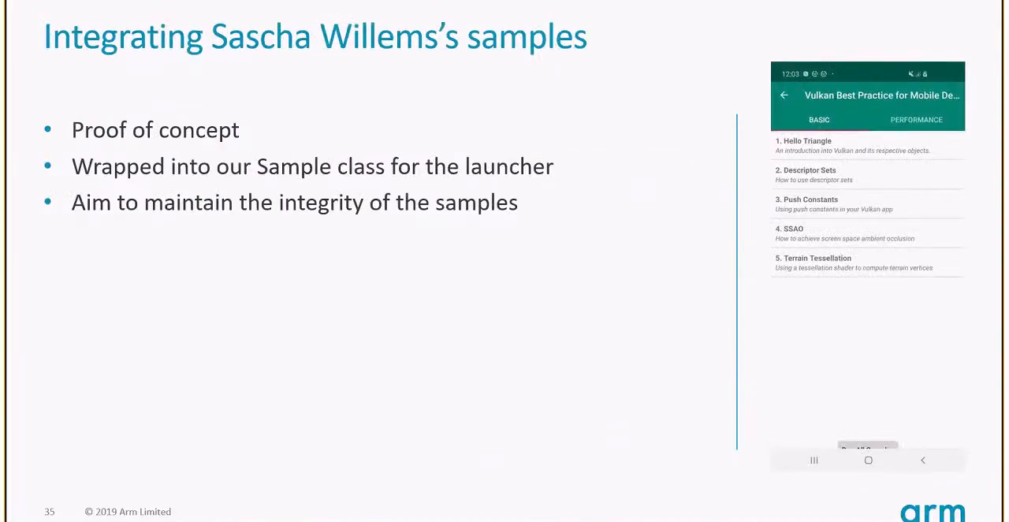
# Show the launcher's Performance tab listing Swapchain Images, Surface Rotation, Render Passes and AFBC.
pyautogui.click(915, 119)
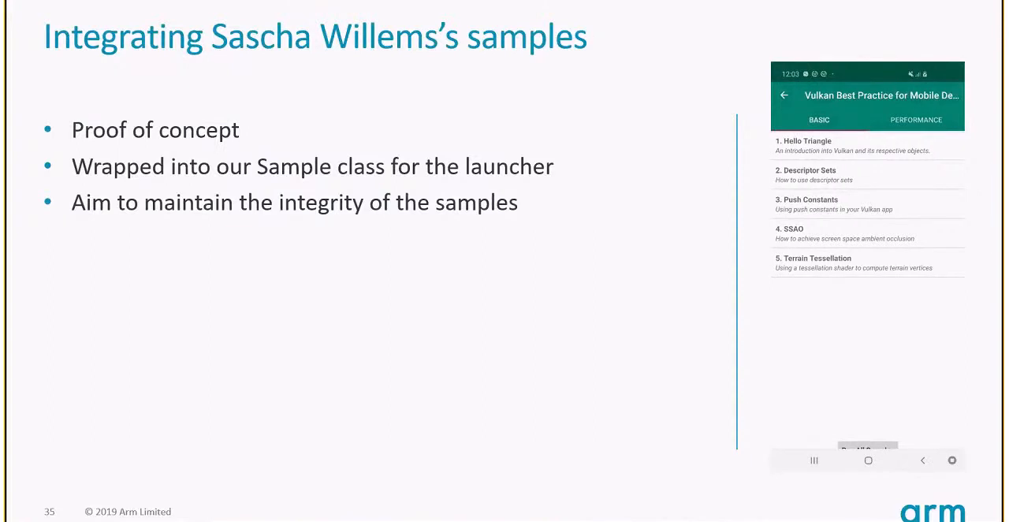
pyautogui.click(916, 120)
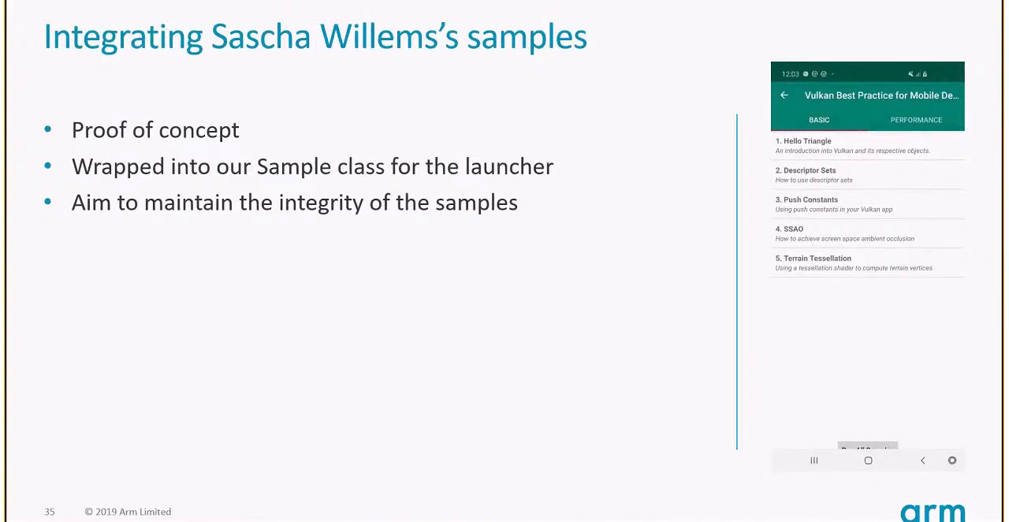
pyautogui.click(916, 120)
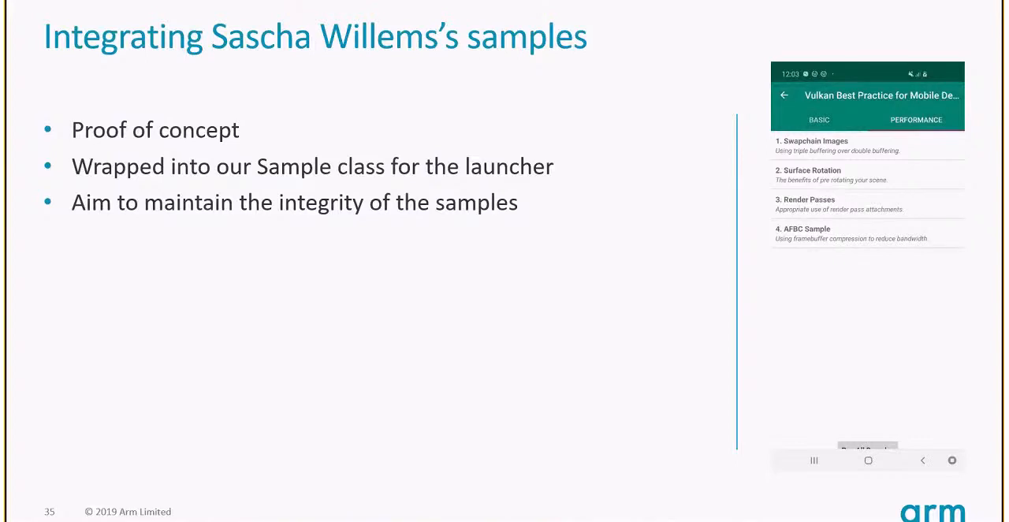